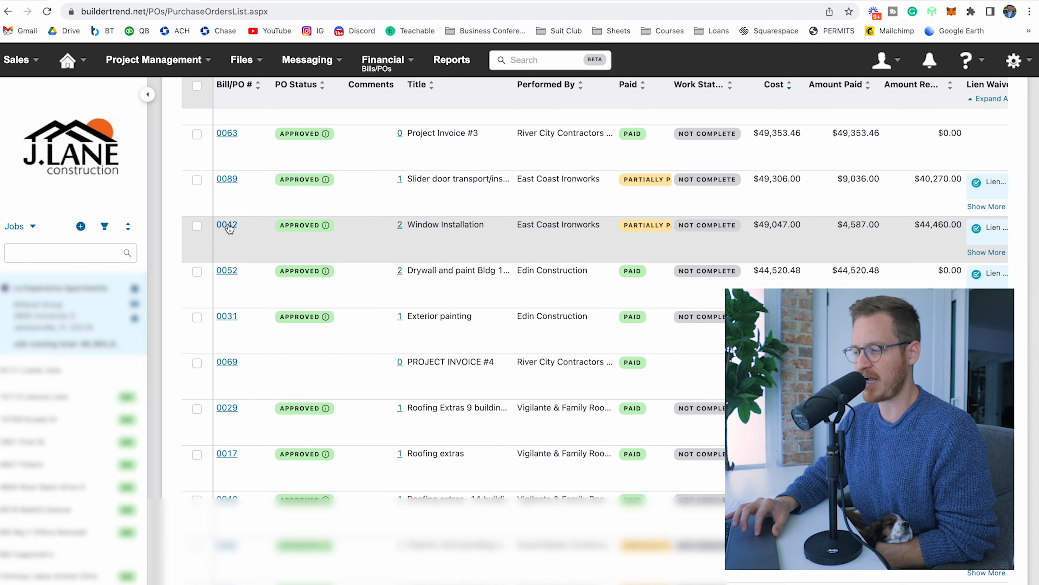
# Step: Open purchase order 0042, Window Installation from East Coast Ironworks, from the Bills/POs list
pyautogui.click(227, 225)
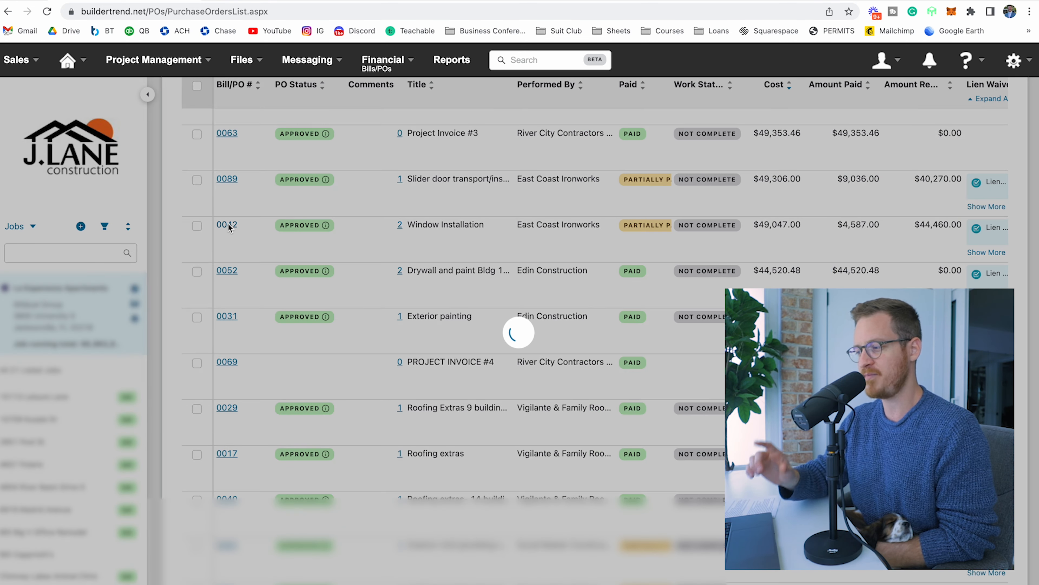
pyautogui.click(226, 224)
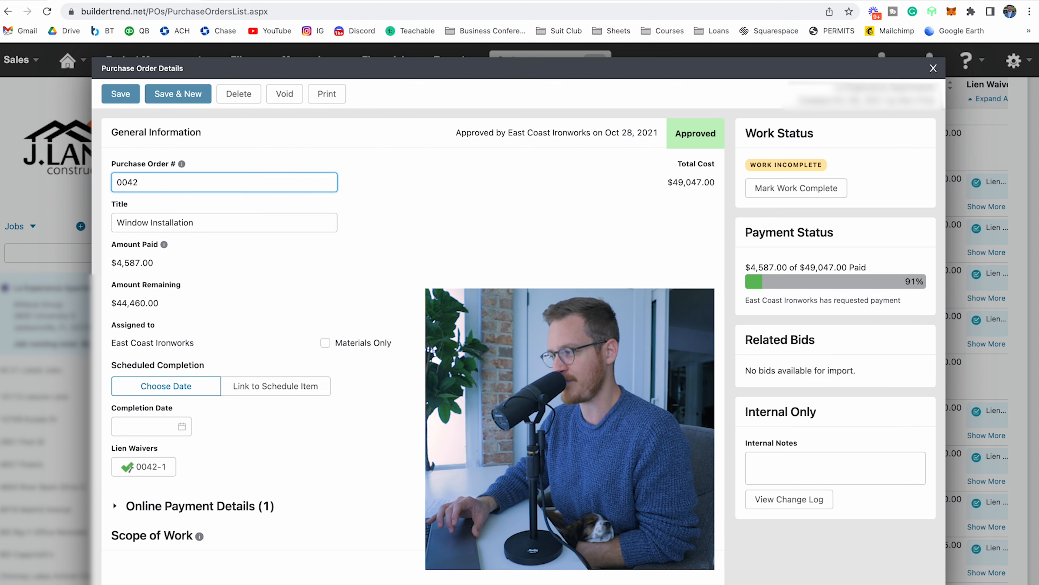
# Step: Scroll past attachments and the $49,047 cost lines to the payments 0042-1 (paid) and 0042-2 (requested)
pyautogui.scroll(-3)
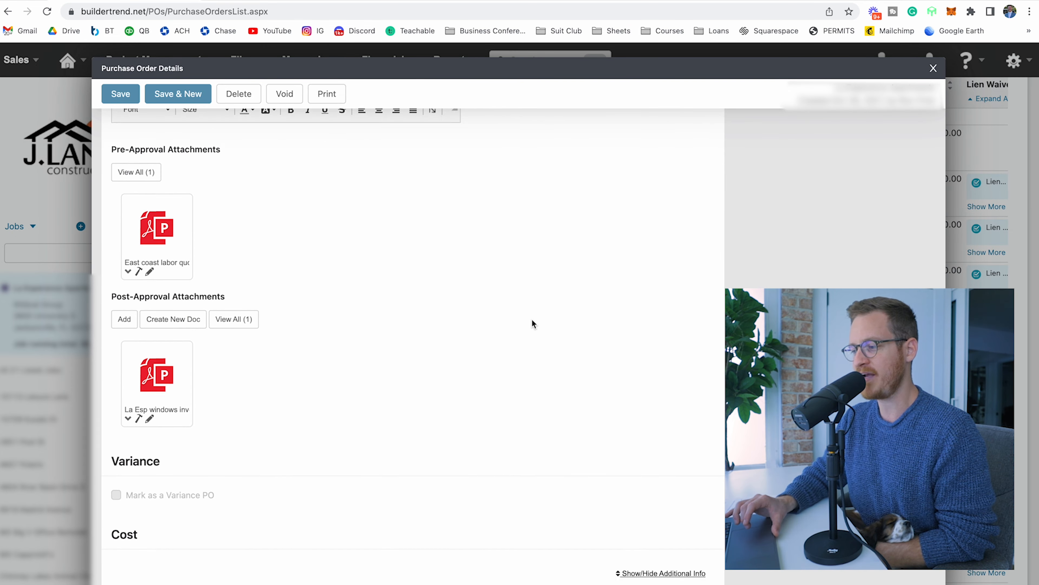
pyautogui.scroll(-3)
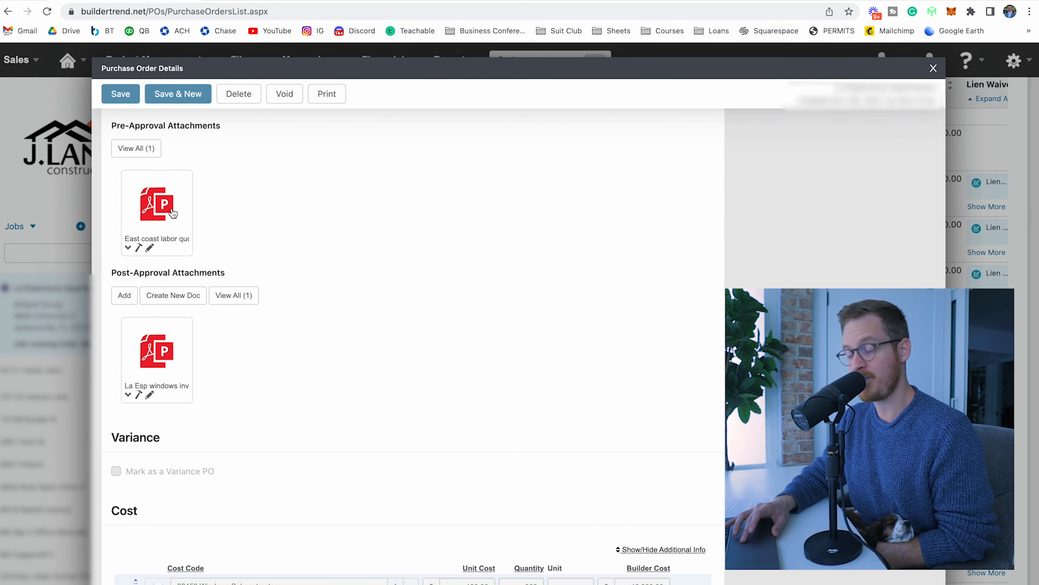
pyautogui.scroll(-3)
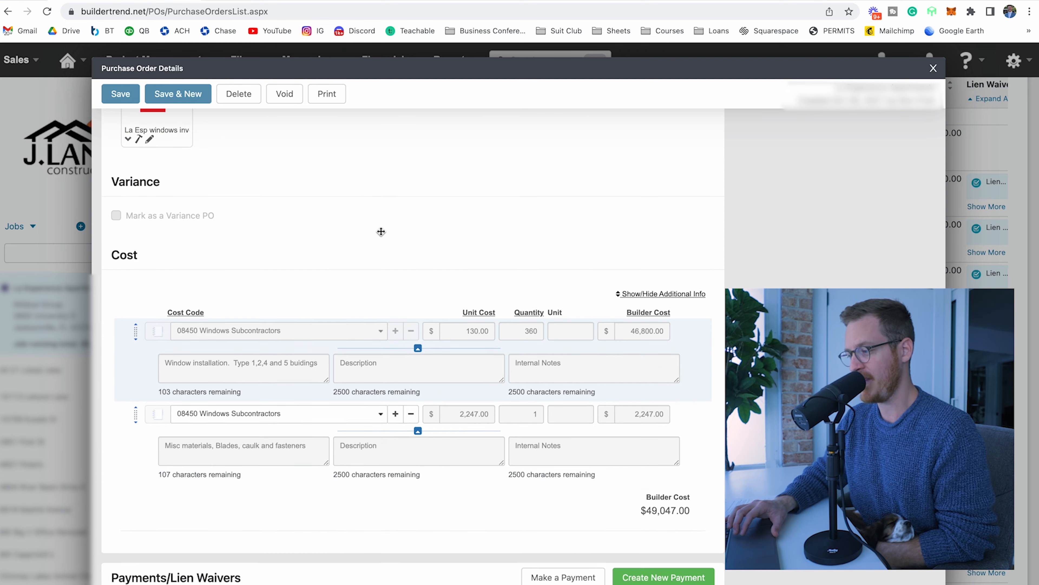
pyautogui.scroll(-3)
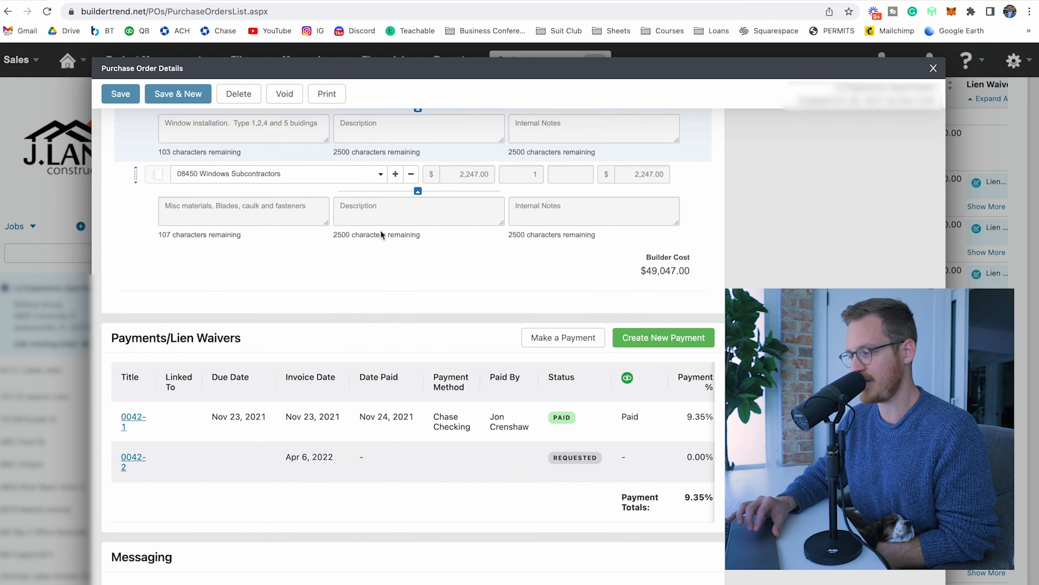
pyautogui.scroll(-3)
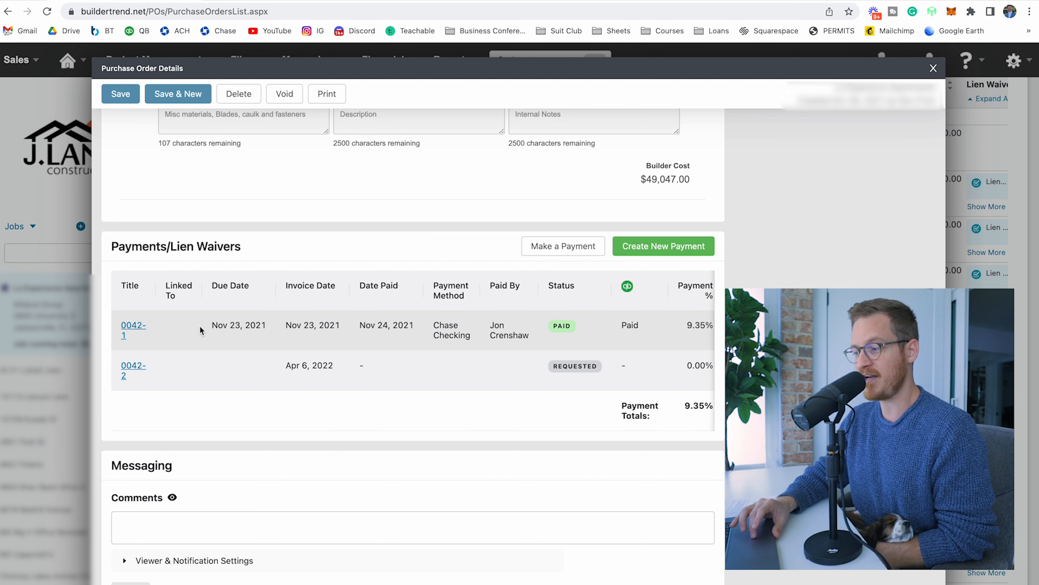
pyautogui.click(133, 330)
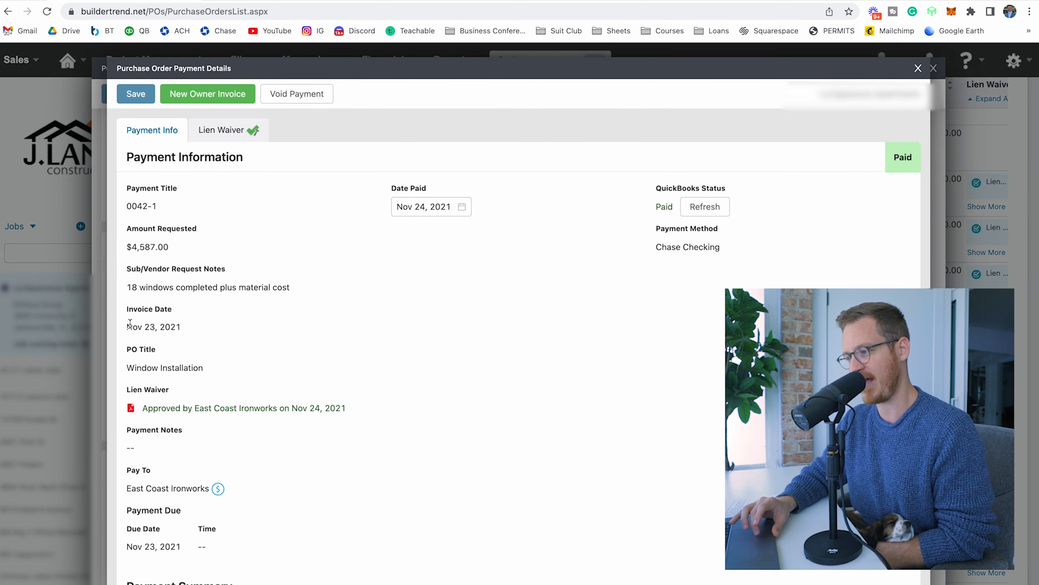
pyautogui.doubleClick(148, 246)
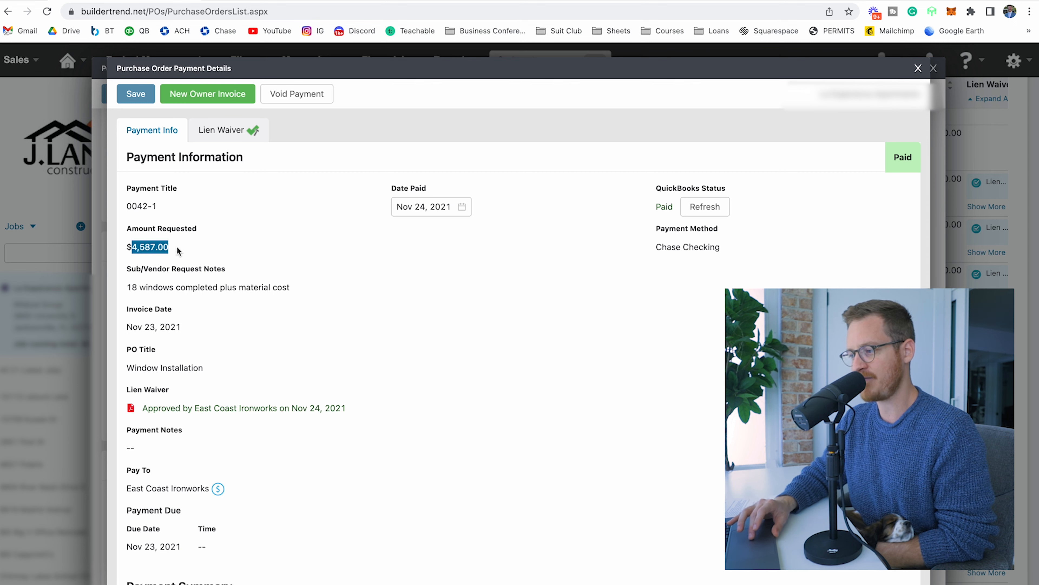
pyautogui.click(918, 68)
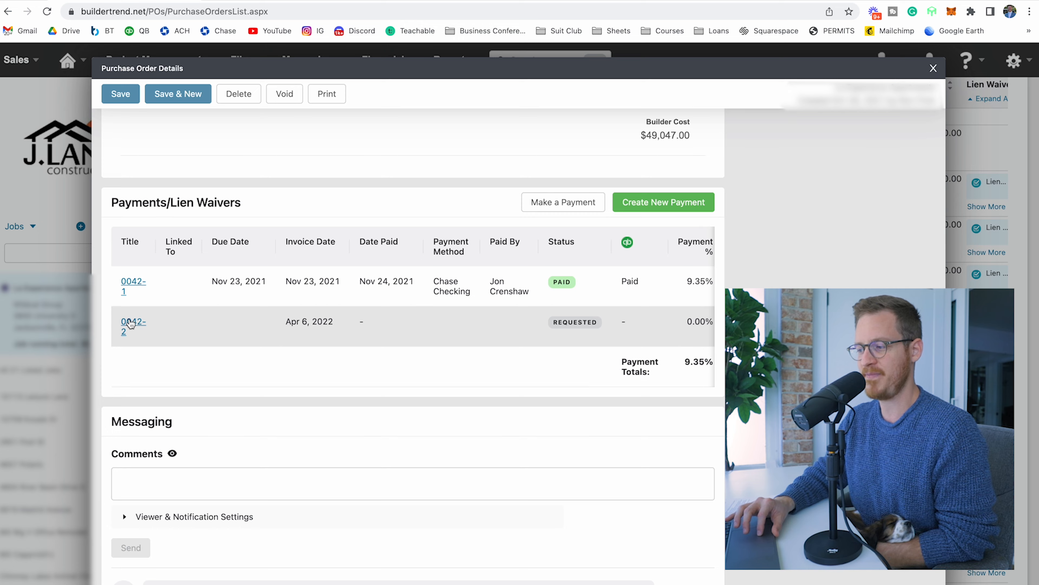
pyautogui.click(133, 326)
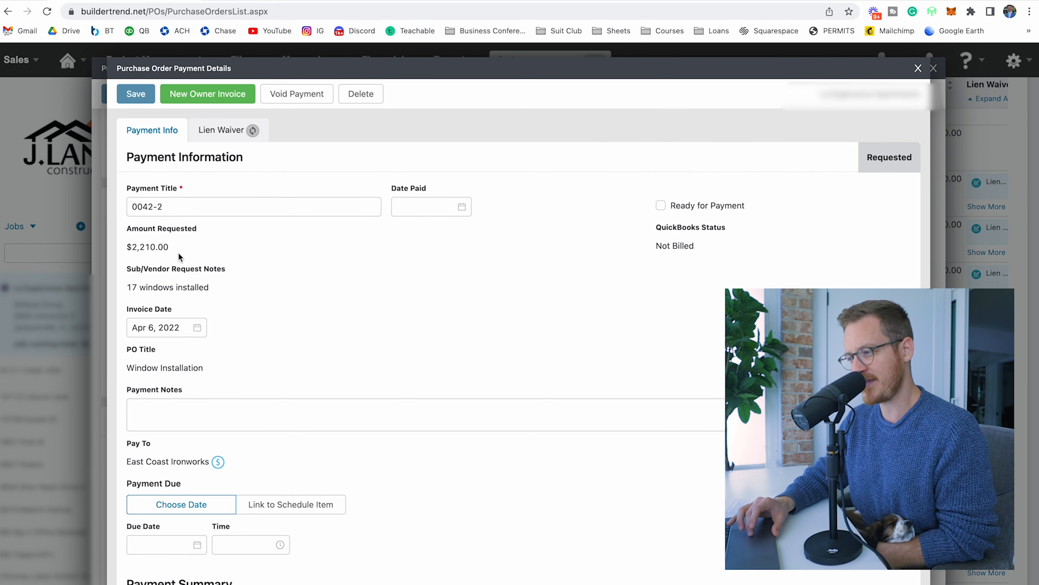
pyautogui.doubleClick(147, 247)
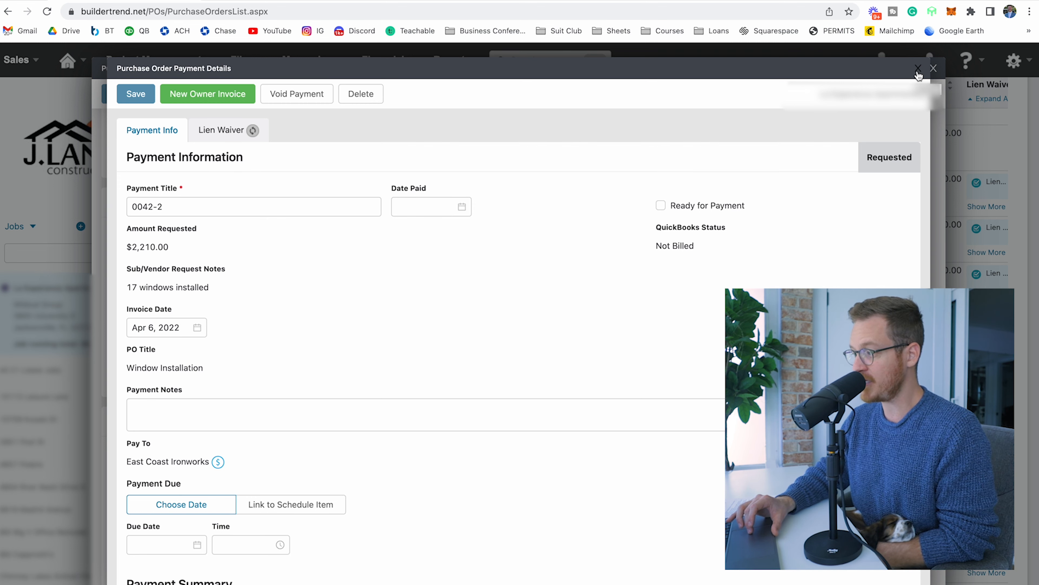
pyautogui.click(918, 69)
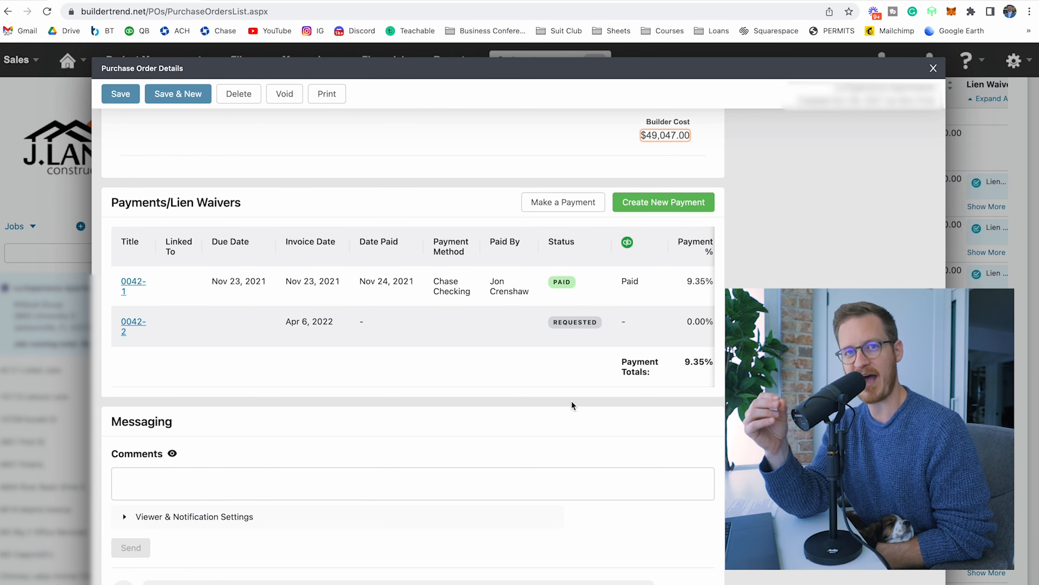